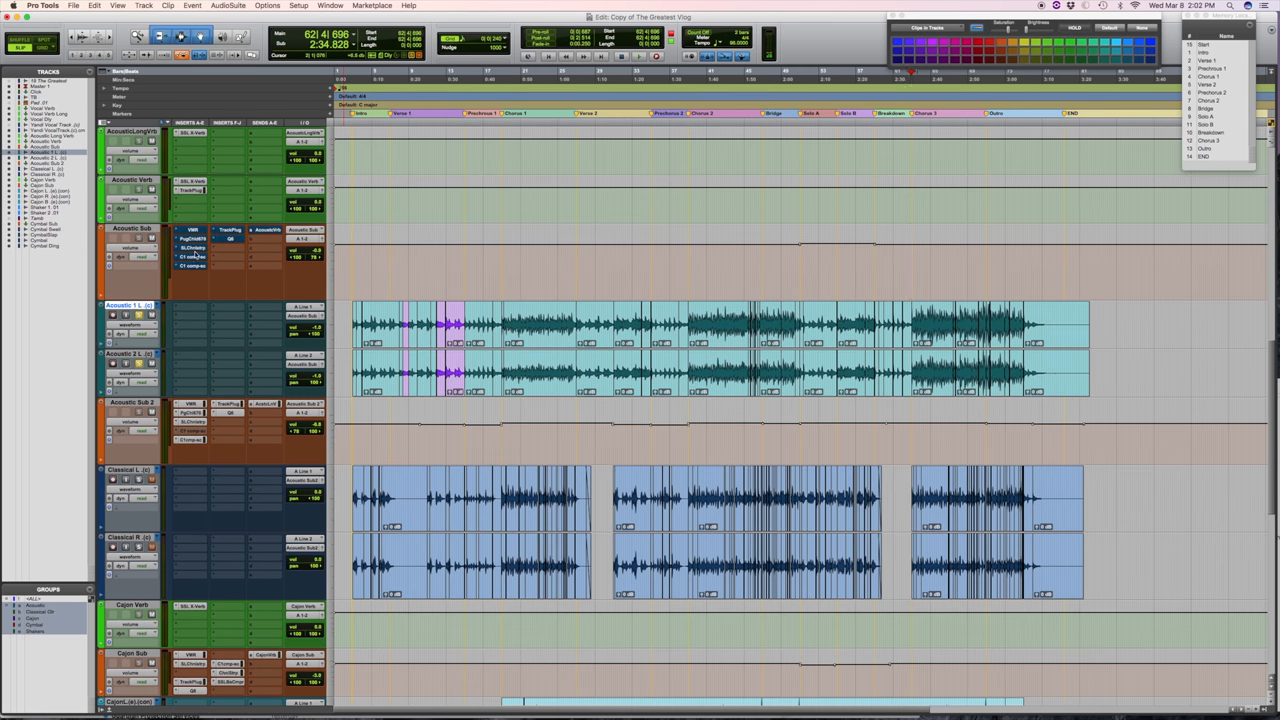
Bring up the Virtual Mix Rack channel strip on the Acoustic Gtr track during playback.
left_click(192, 230)
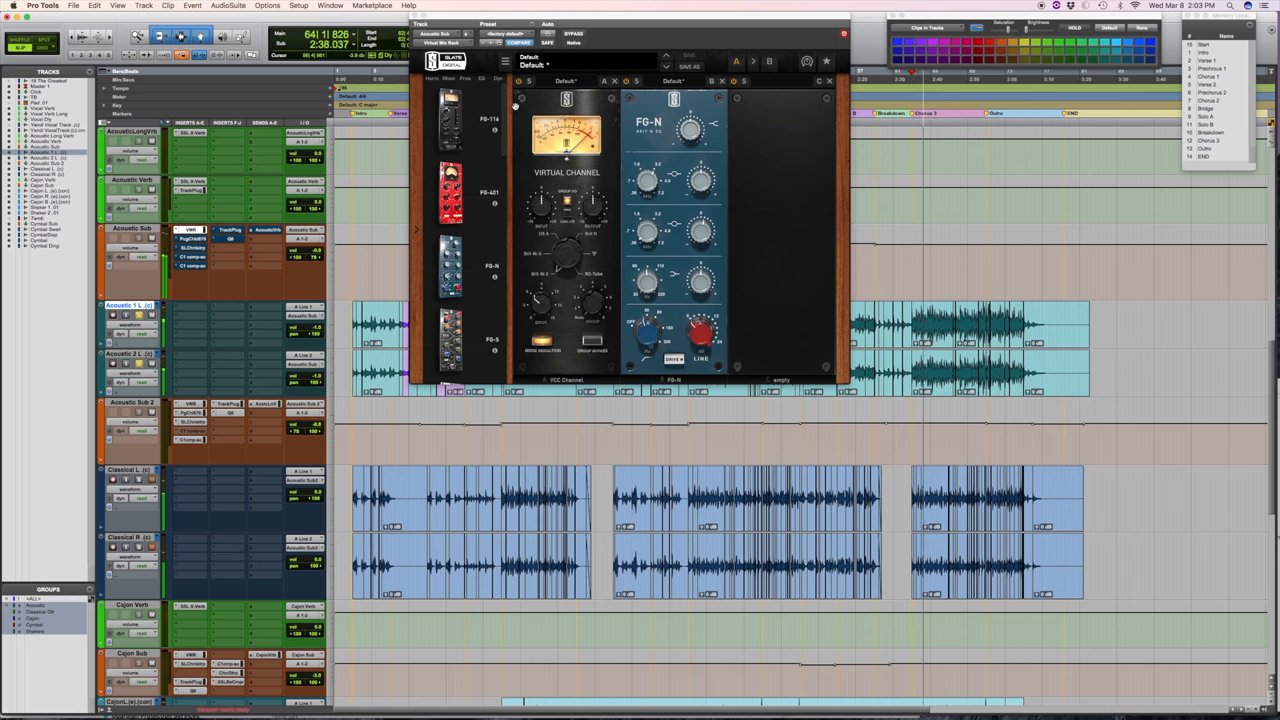
Switch to the Fairchild tube compressor to check its threshold and gain settings.
left_click(572, 34)
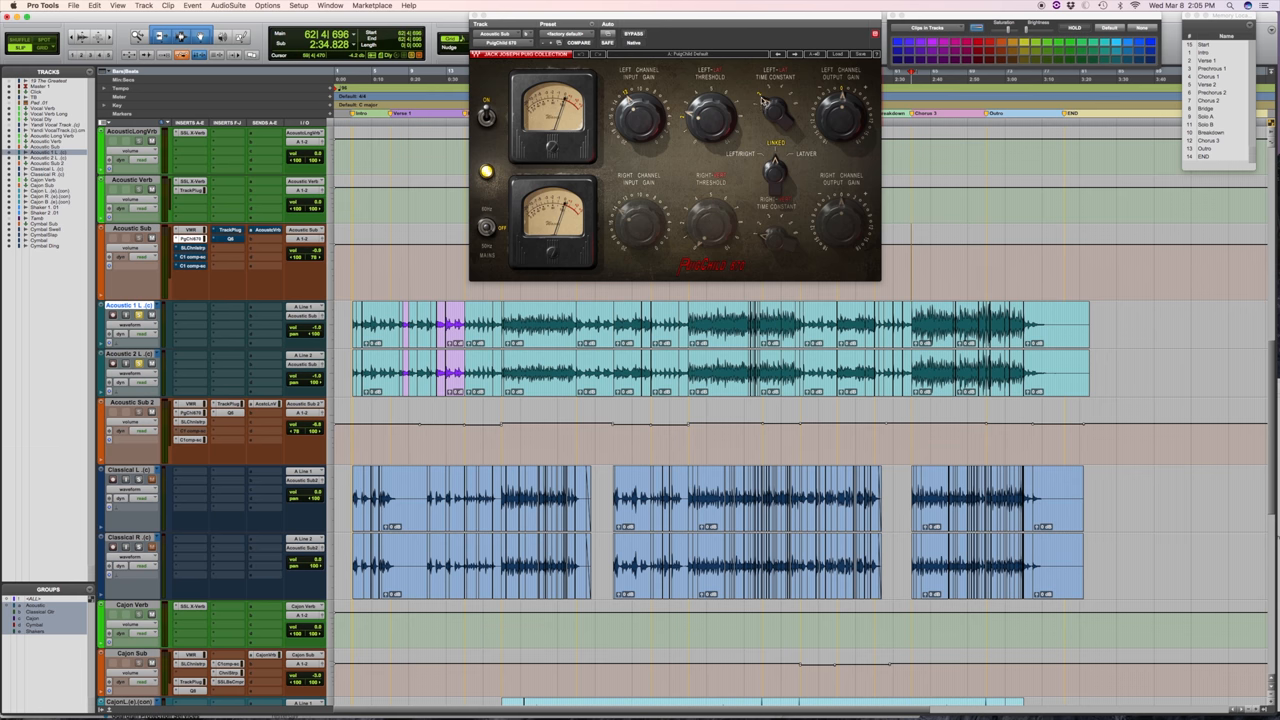
mouse_move(764, 96)
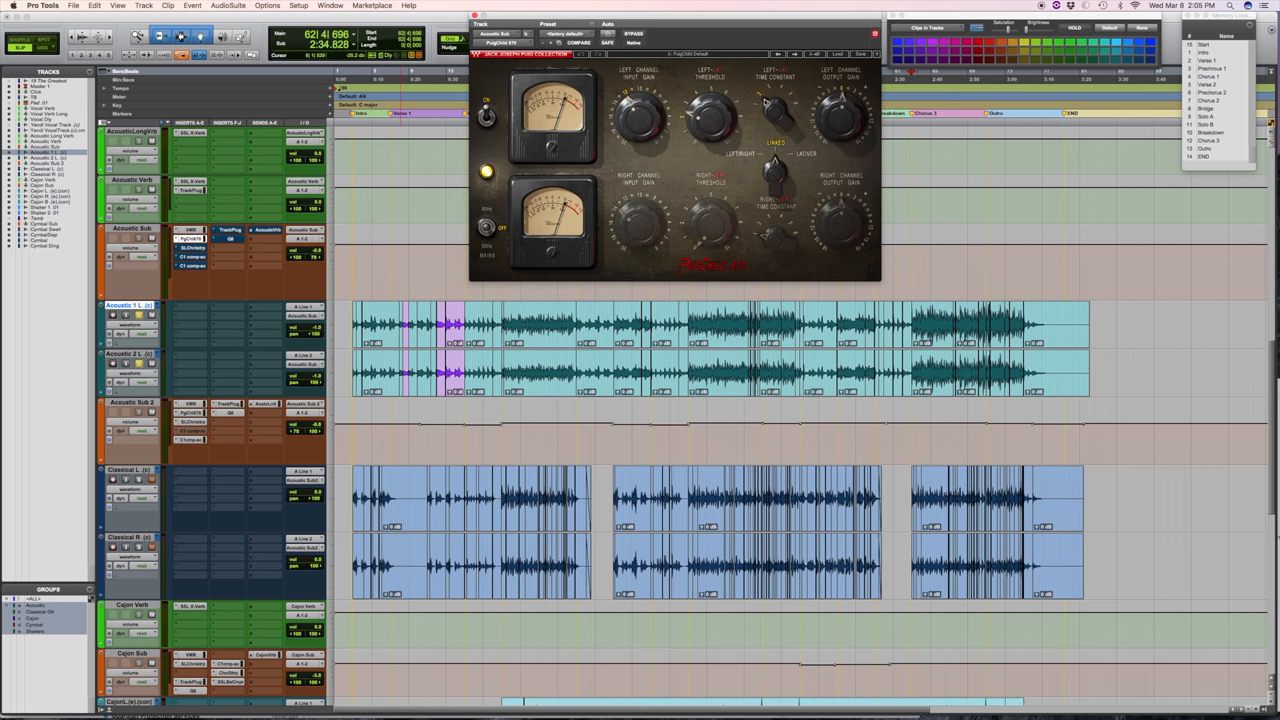
mouse_move(534, 4)
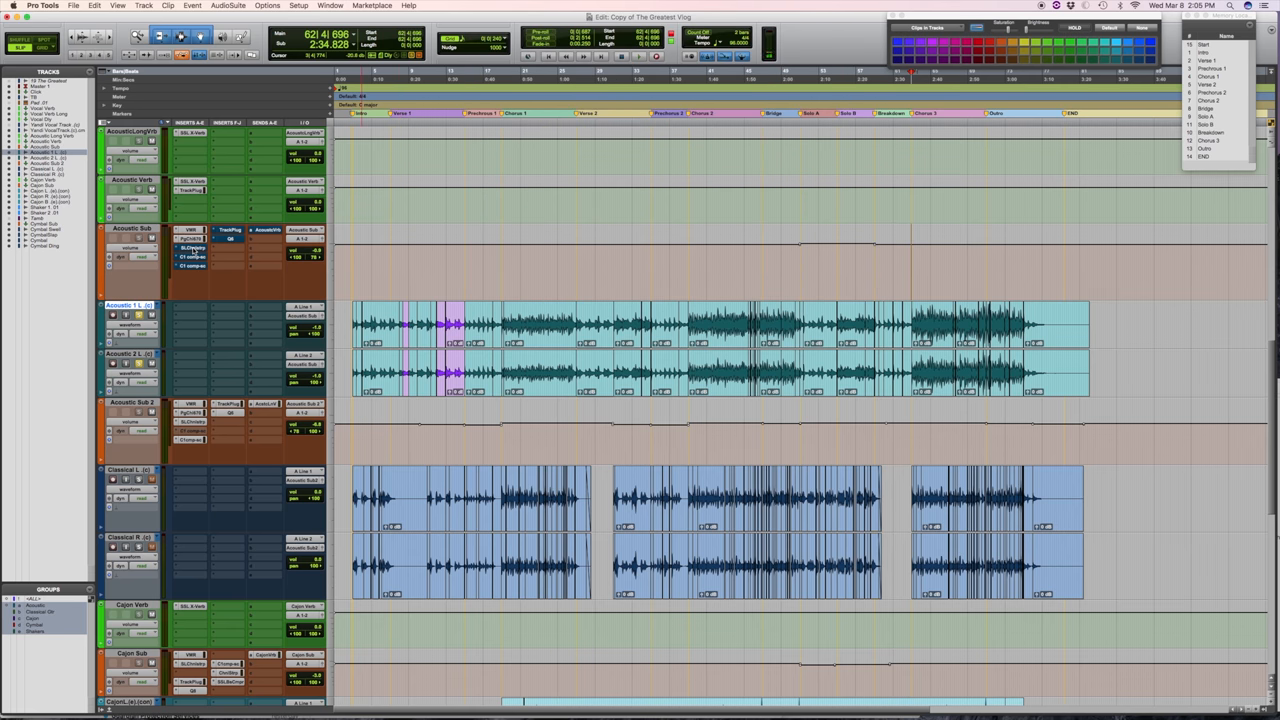
left_click(190, 248)
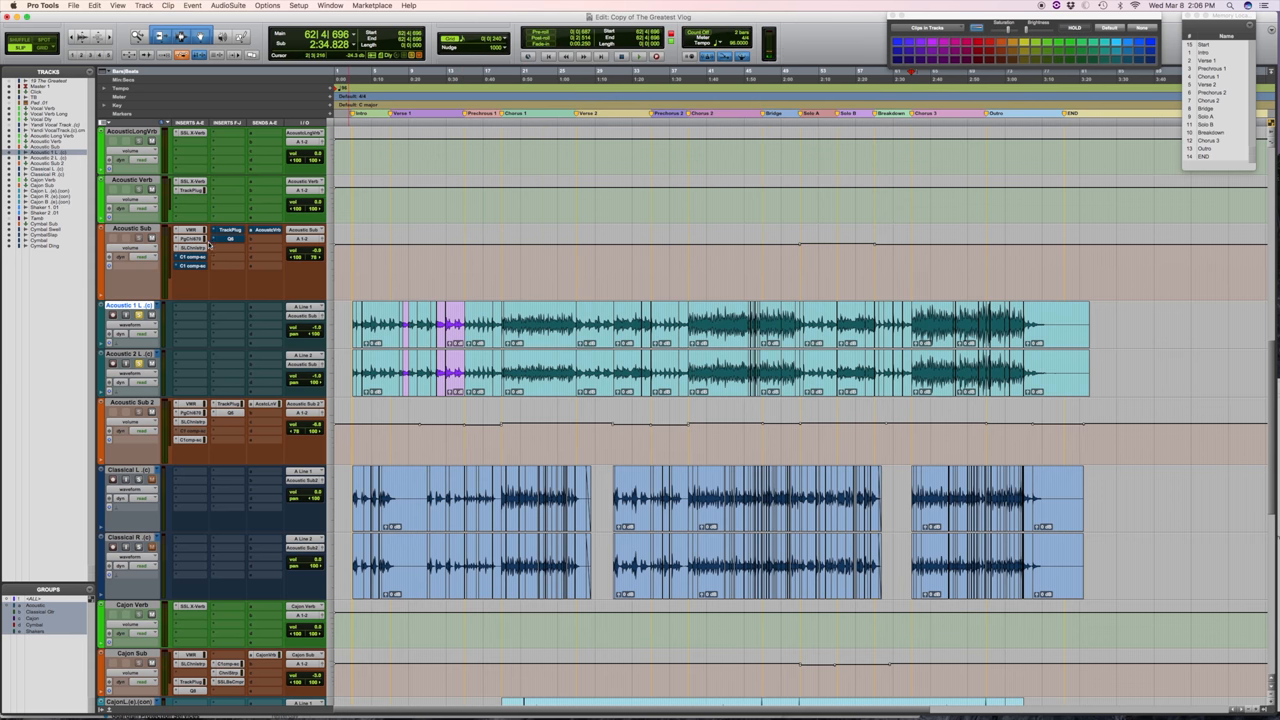
left_click(188, 256)
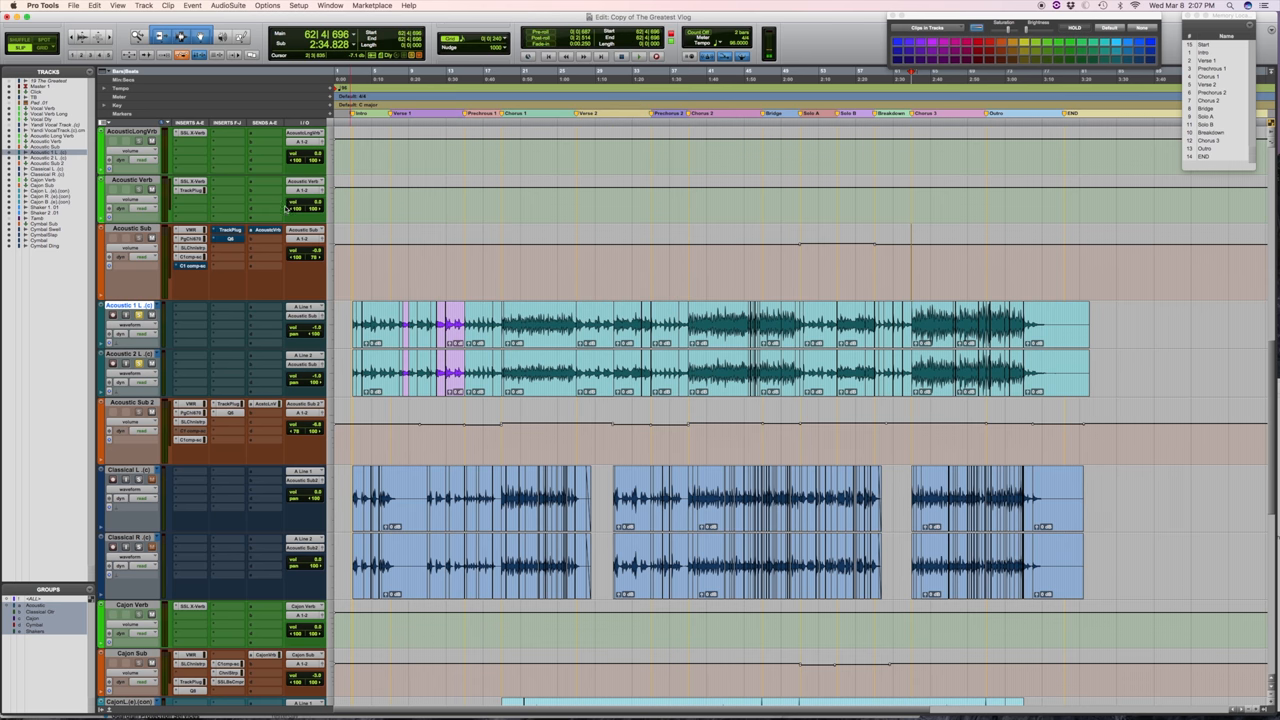
left_click(190, 266)
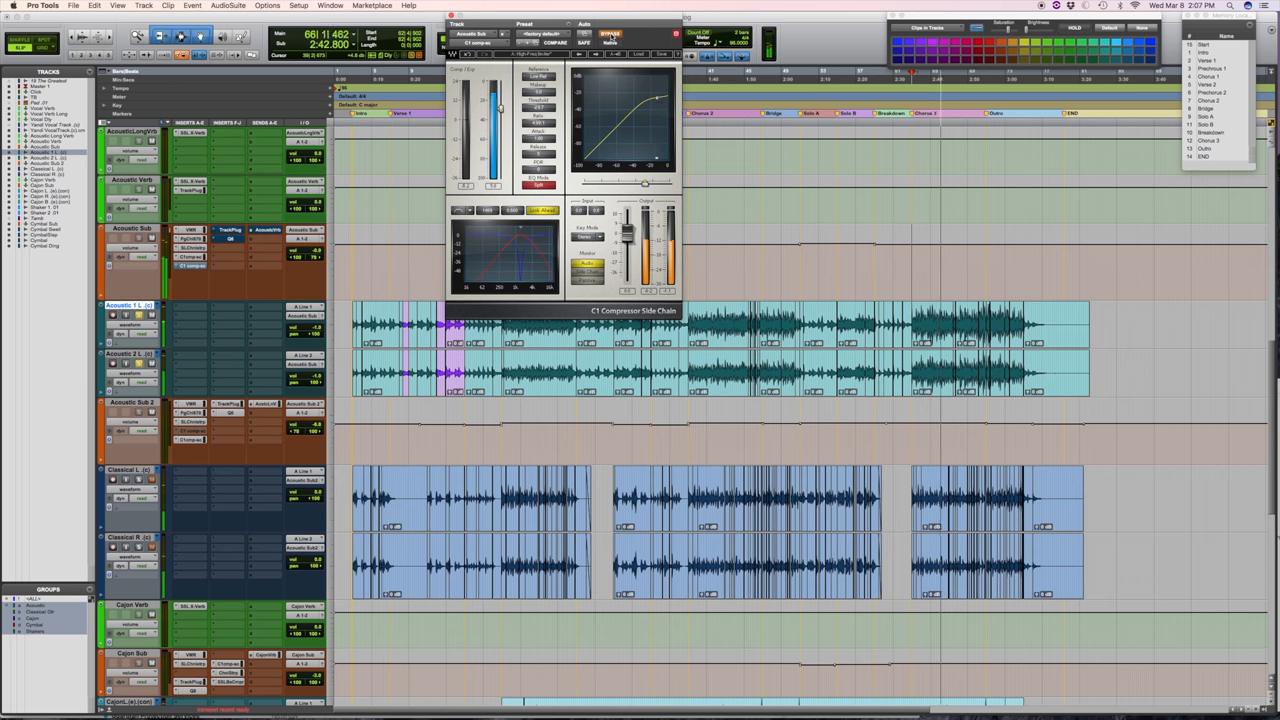
left_click(610, 34)
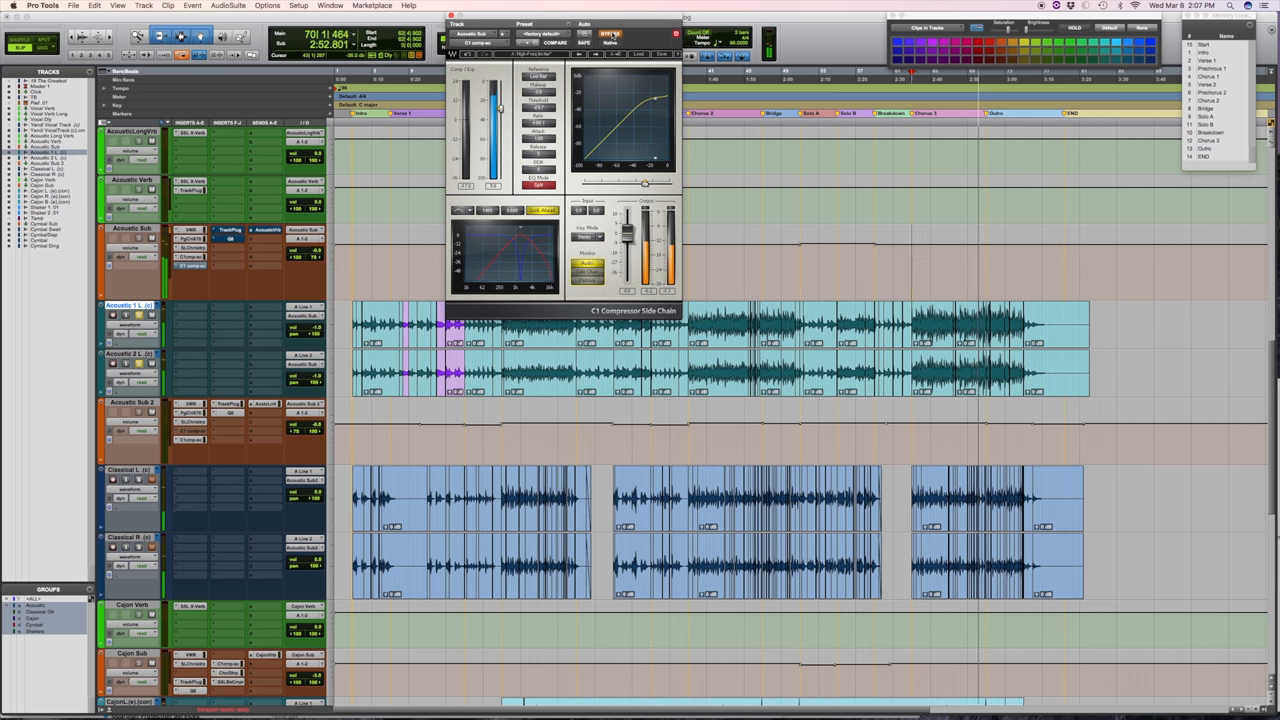
left_click(610, 32)
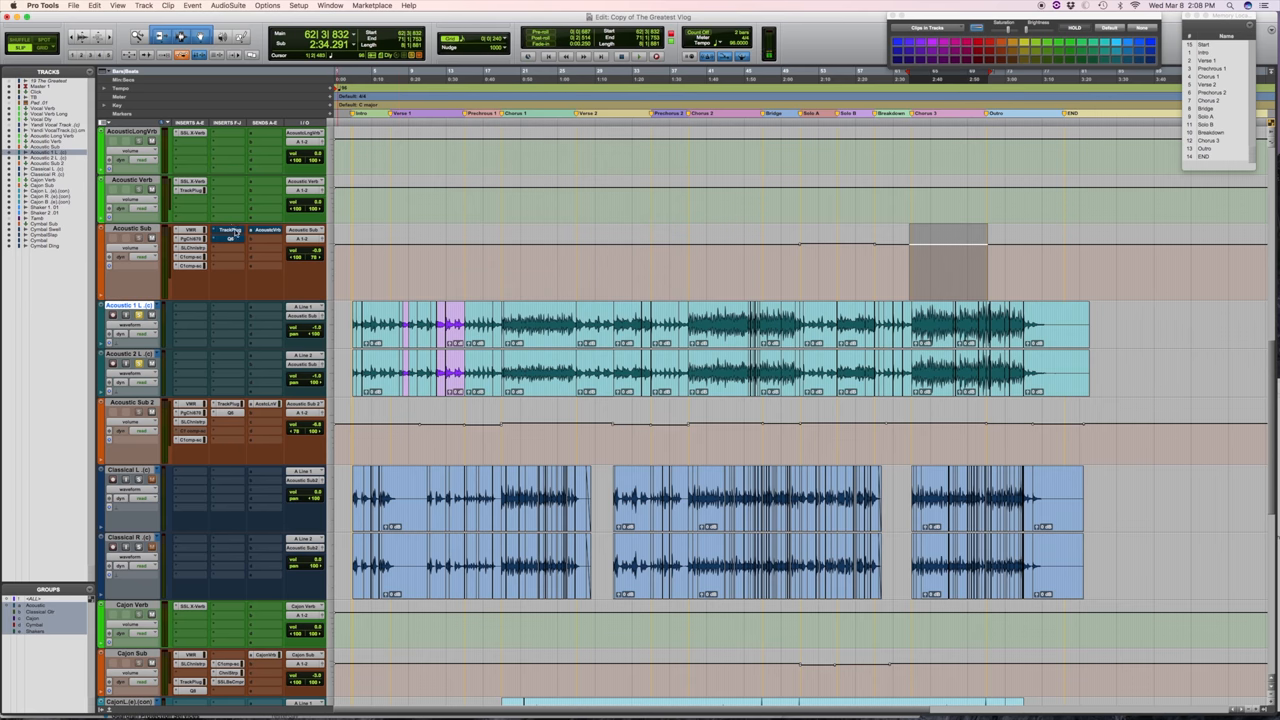
Bring up the Waves compressor insert on the Acoustic track and position its window.
left_click(228, 230)
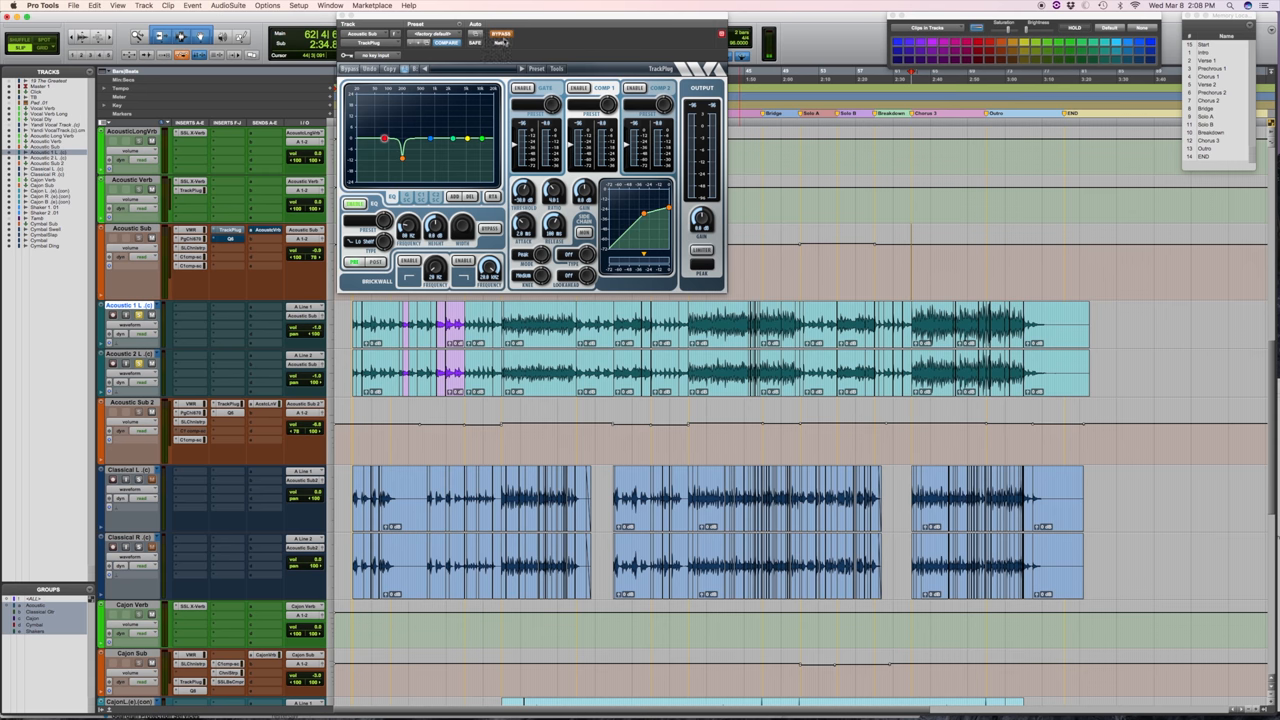
left_click_drag(384, 136, 404, 160)
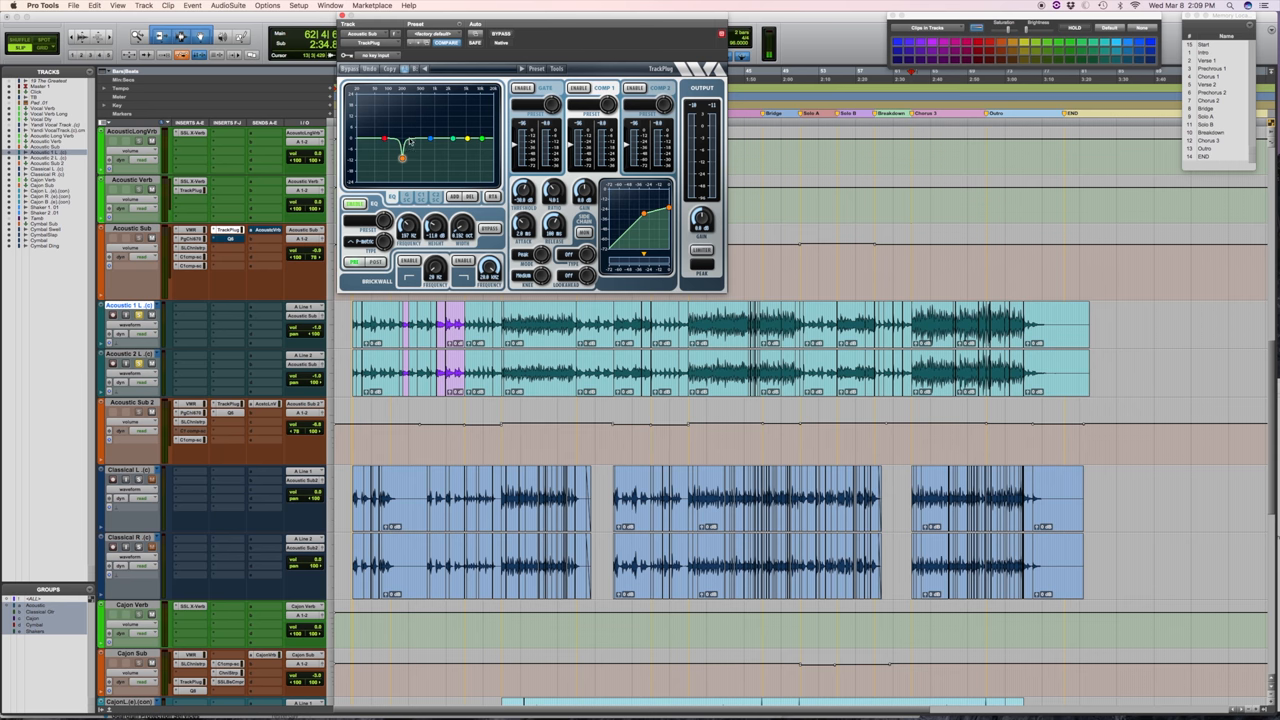
Show the Q10 Paragraphic Equalizer with its boost and cut bands.
left_click_drag(404, 136, 404, 158)
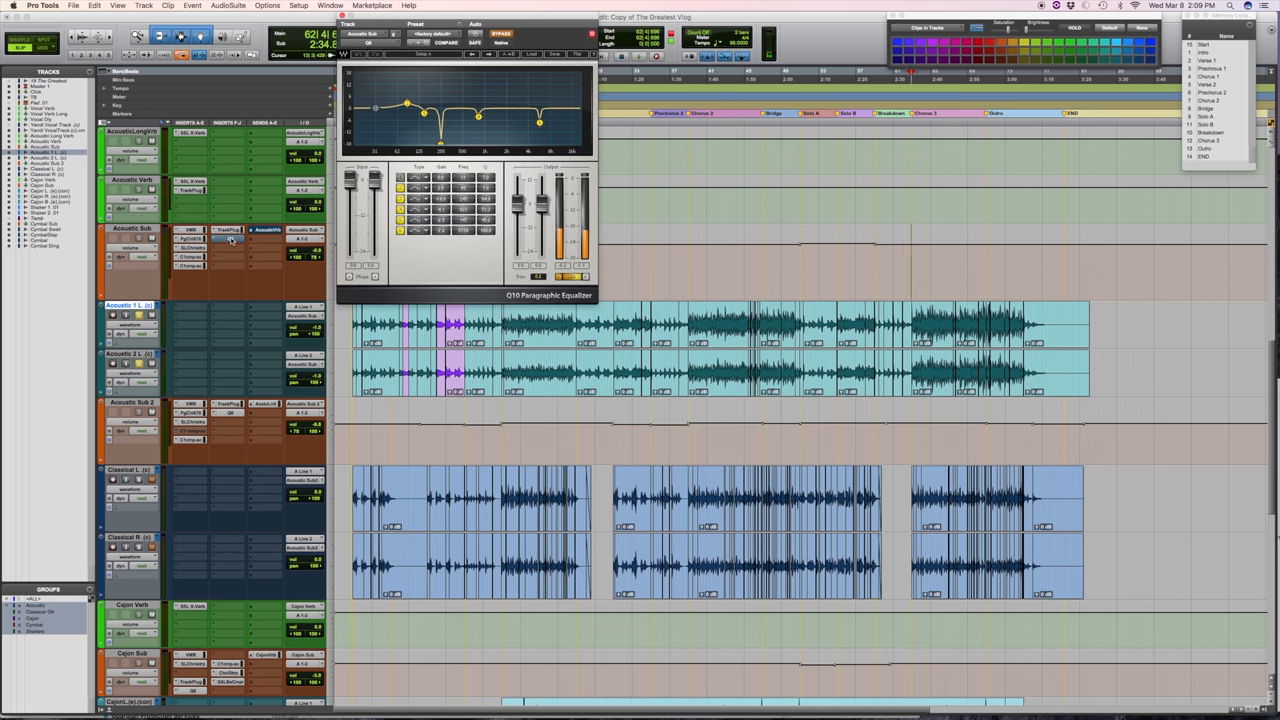
mouse_move(230, 240)
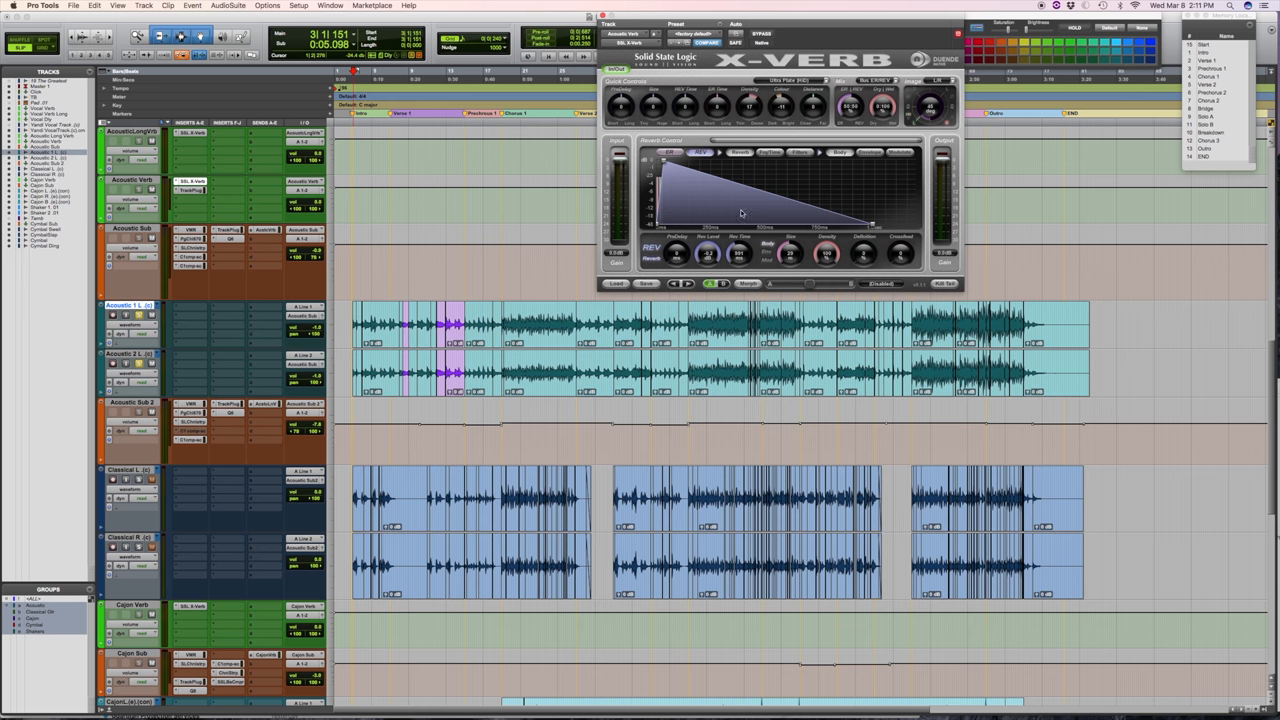
mouse_move(724, 200)
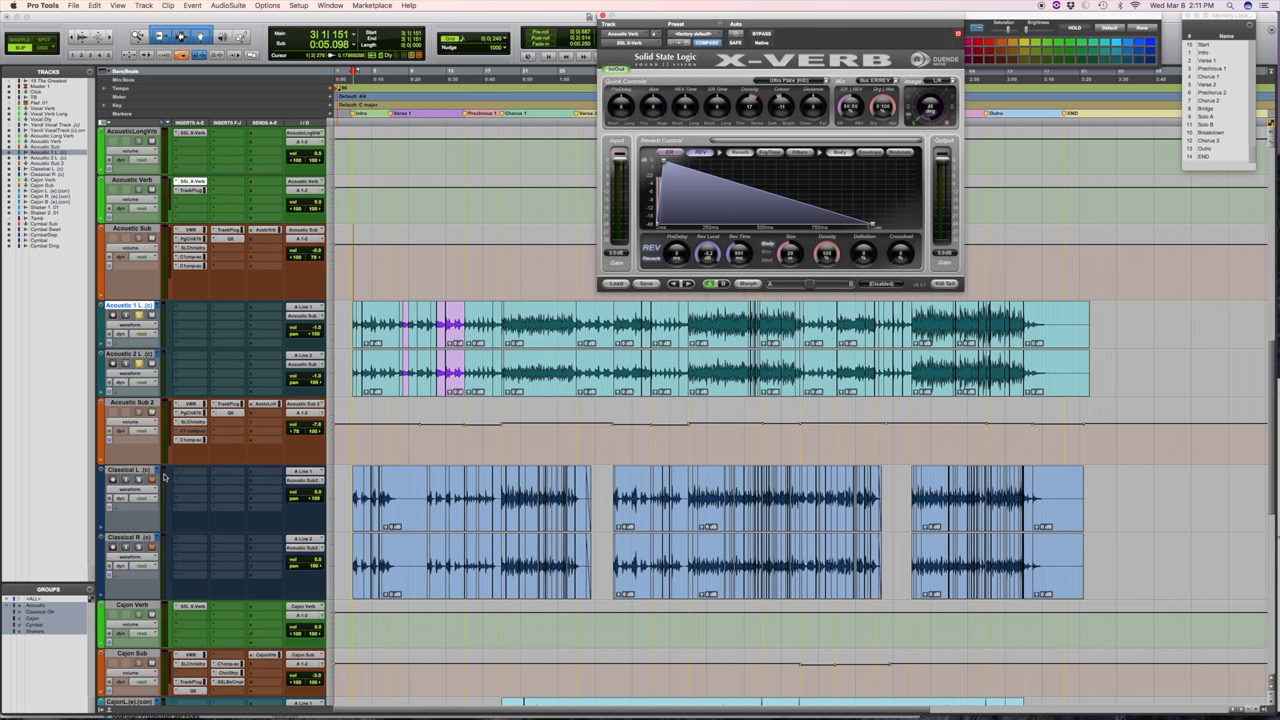
mouse_move(138, 458)
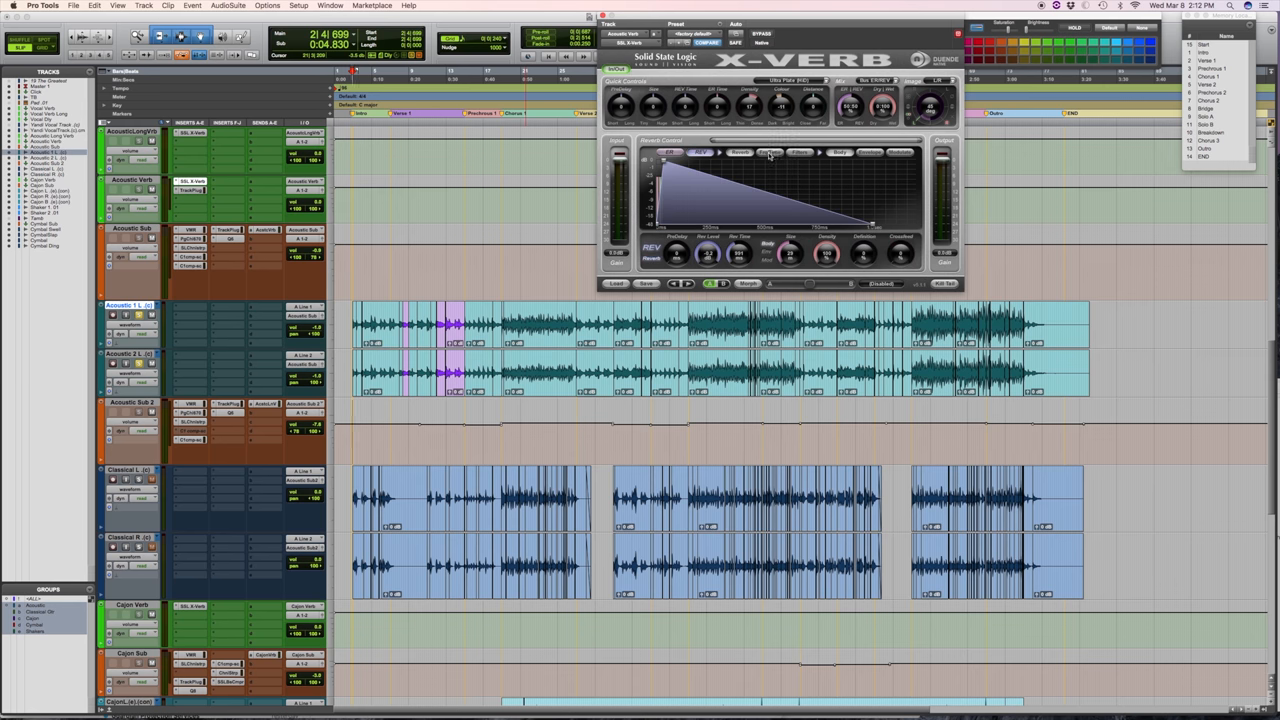
left_click(768, 152)
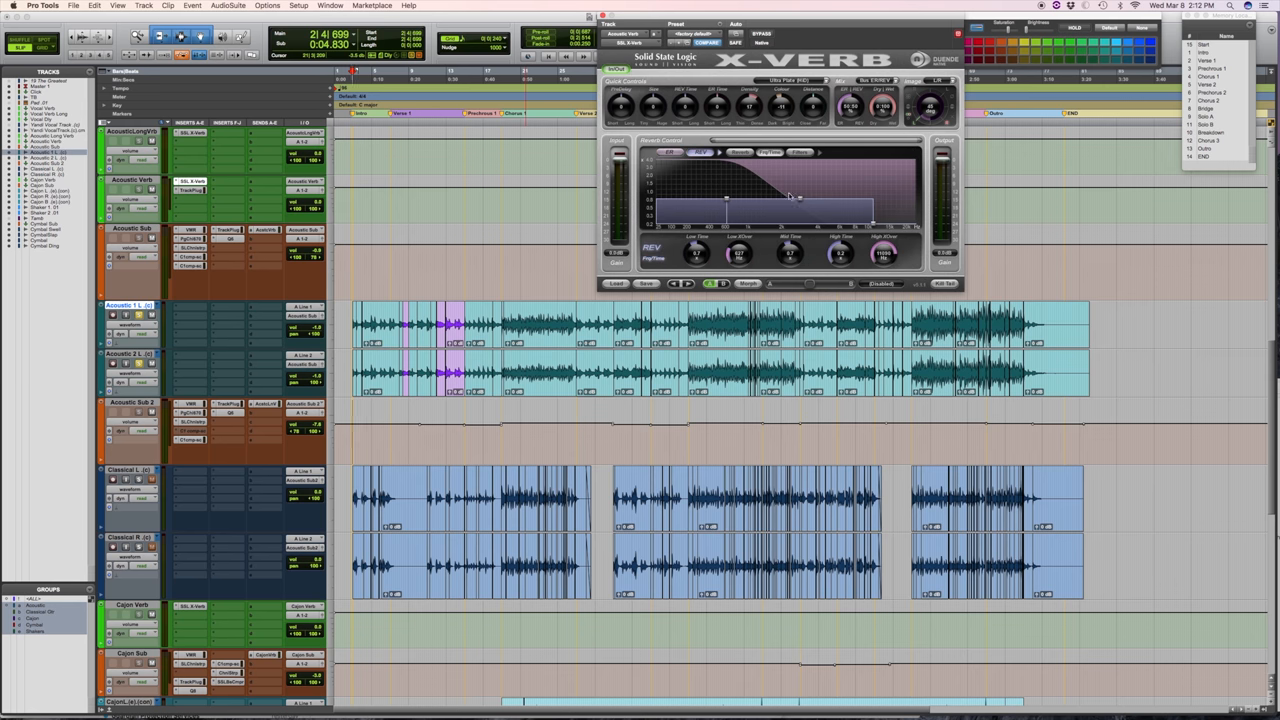
left_click(768, 152)
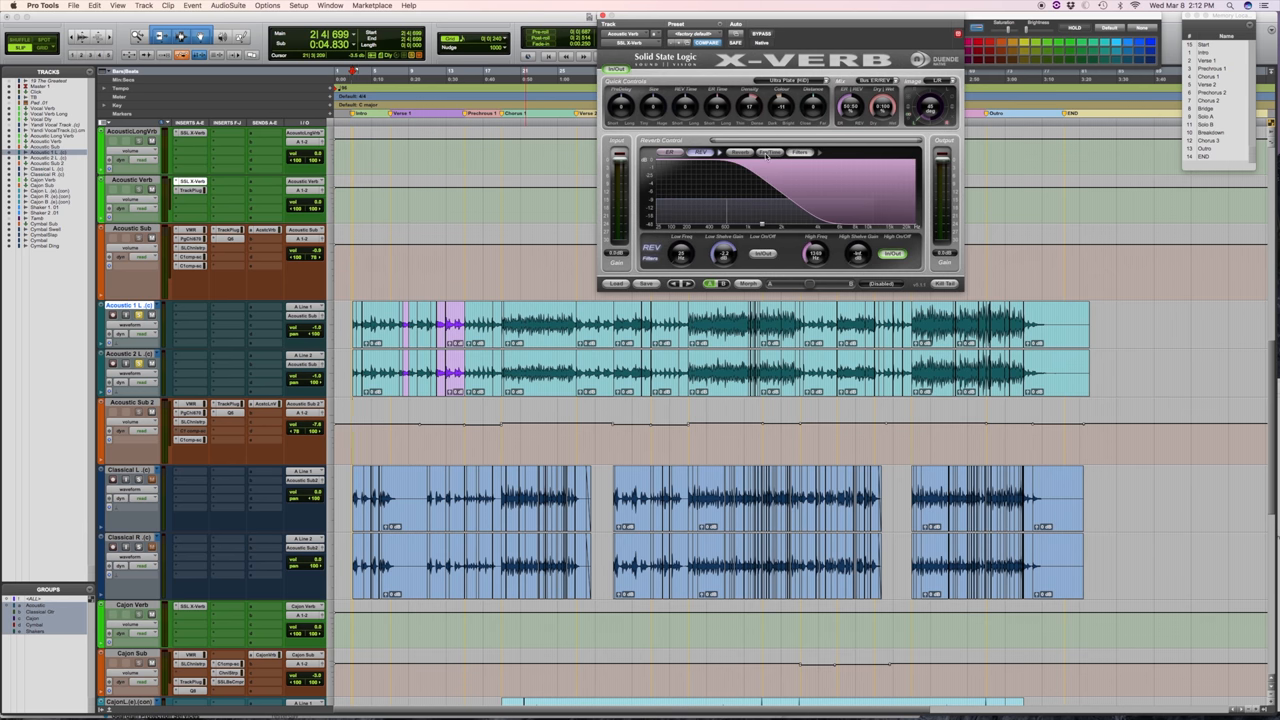
left_click(768, 152)
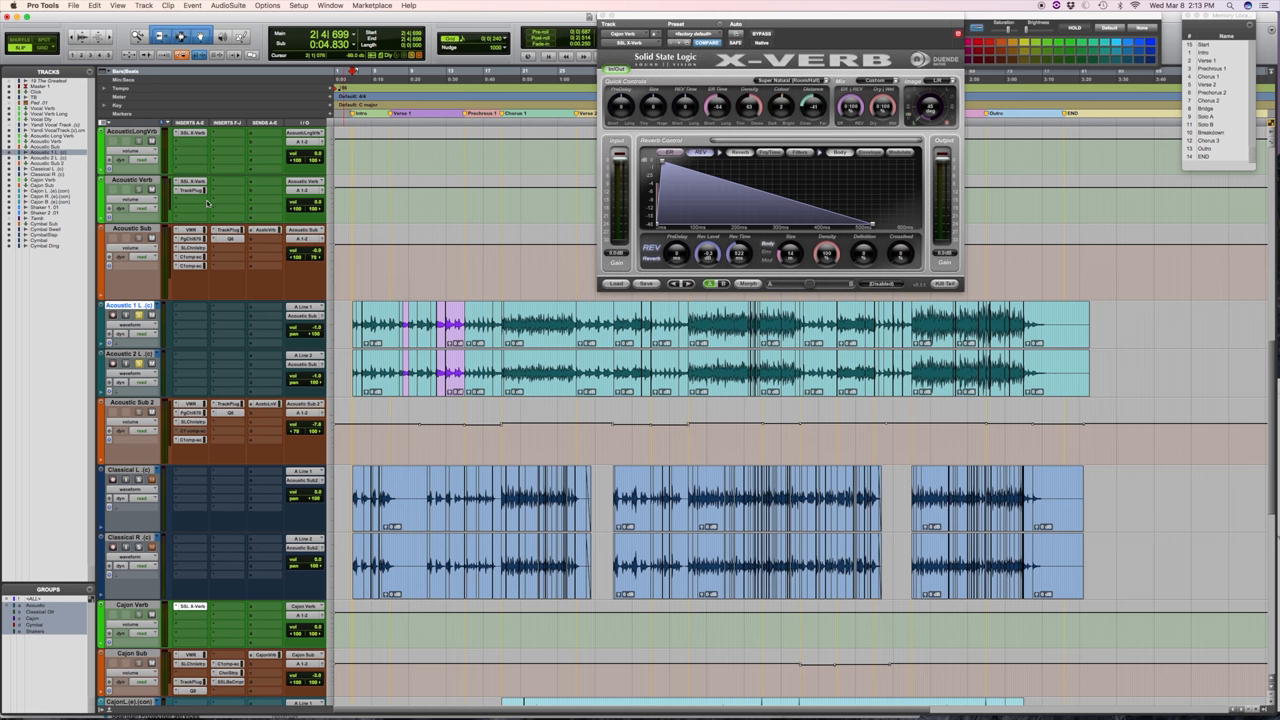
Close the X-Verb reverb window and play the session to hear the full guitar chain.
left_click(504, 80)
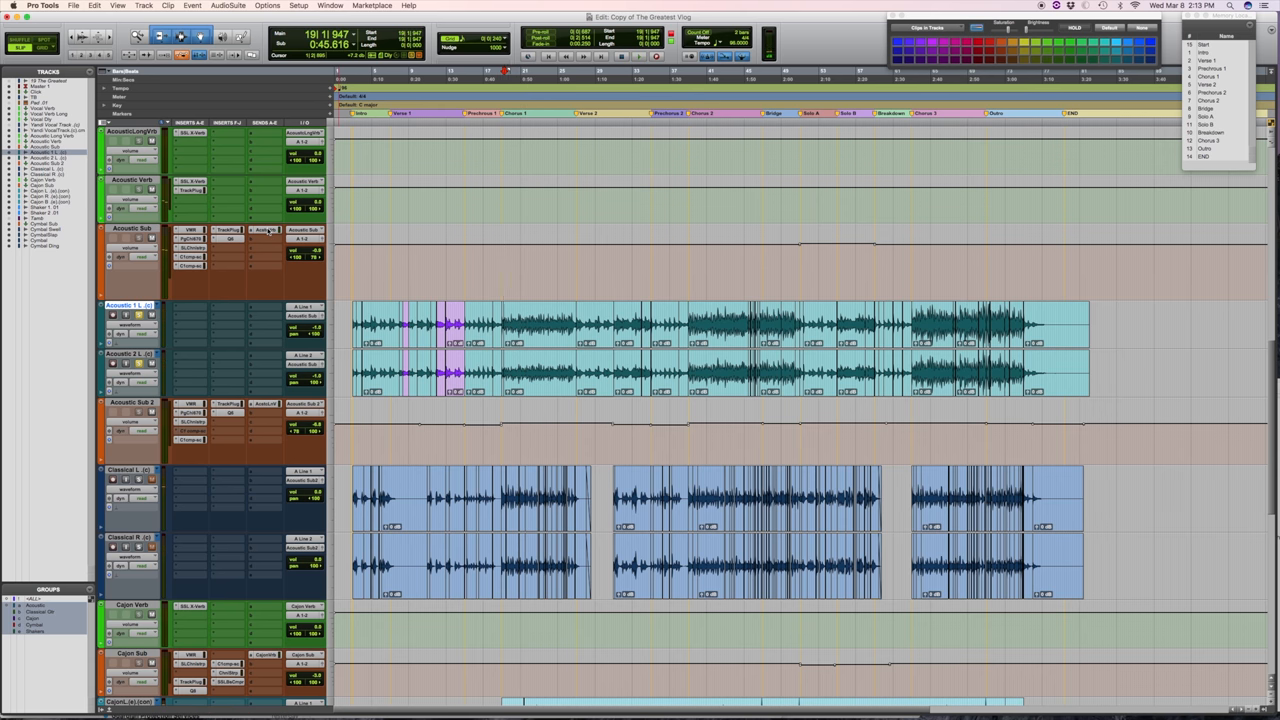
key("space")
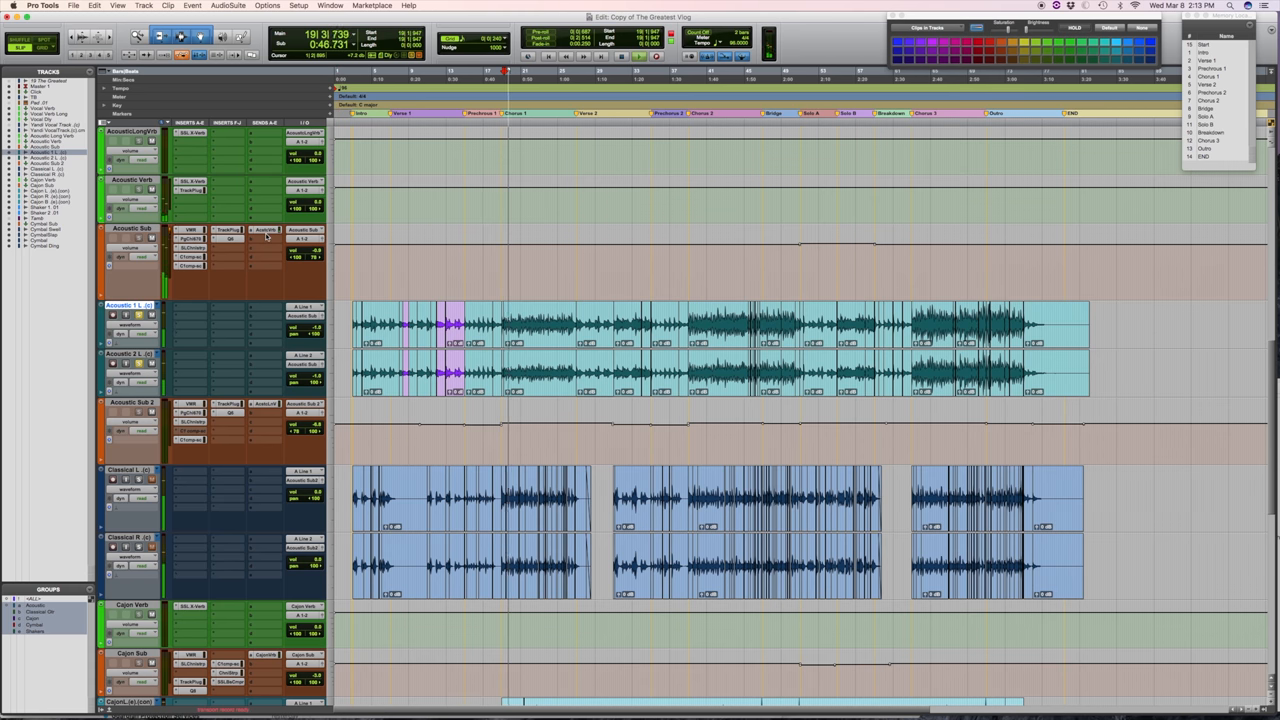